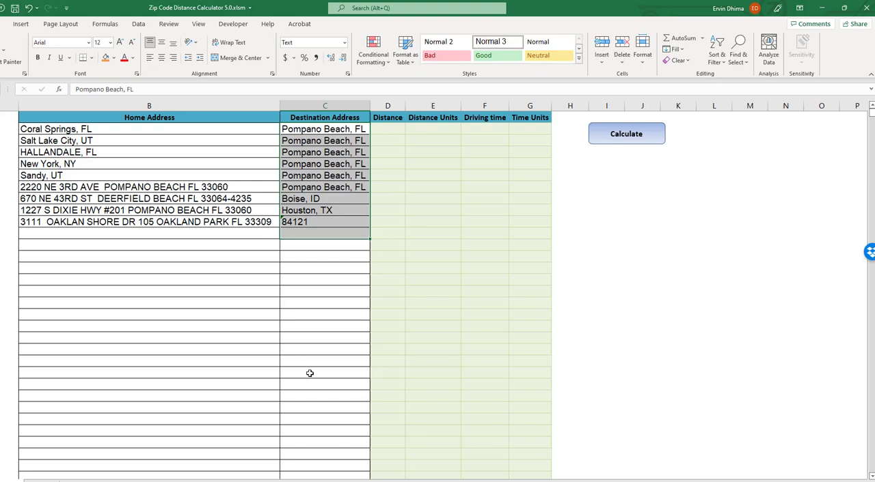
# Step: Select the destination address entries, then clear the selection
pyautogui.click(324, 374)
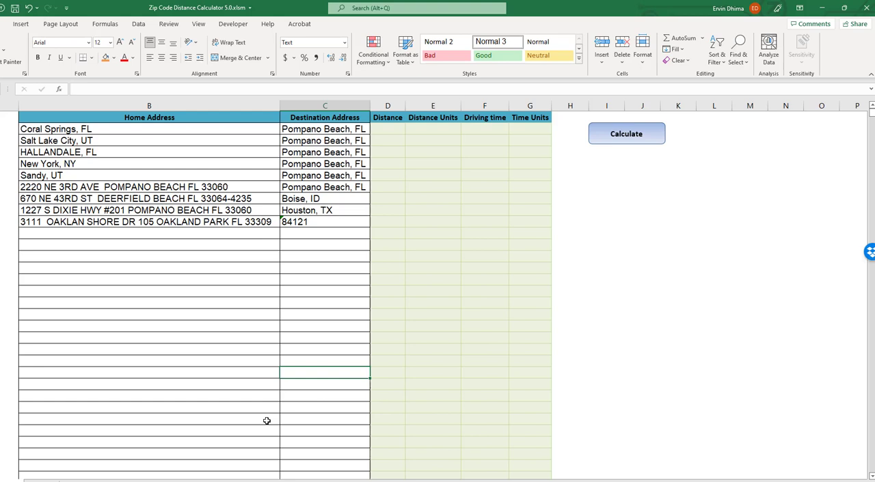
pyautogui.moveTo(160, 343)
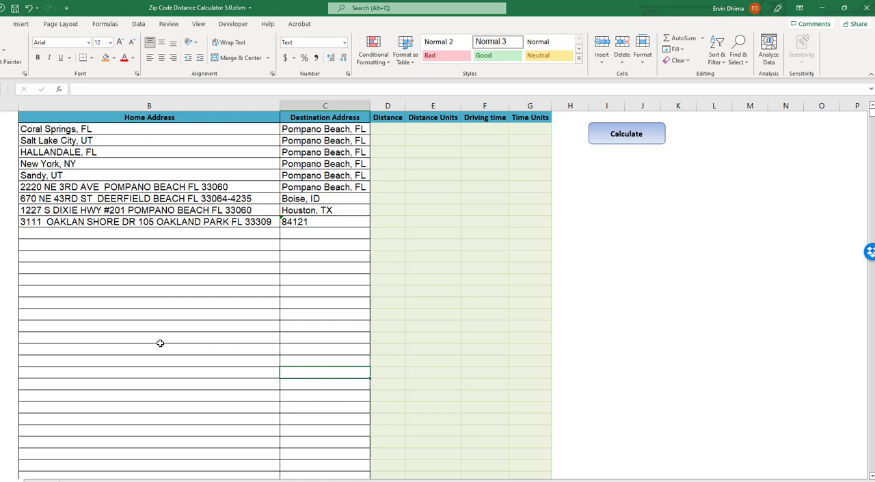
pyautogui.moveTo(155, 312)
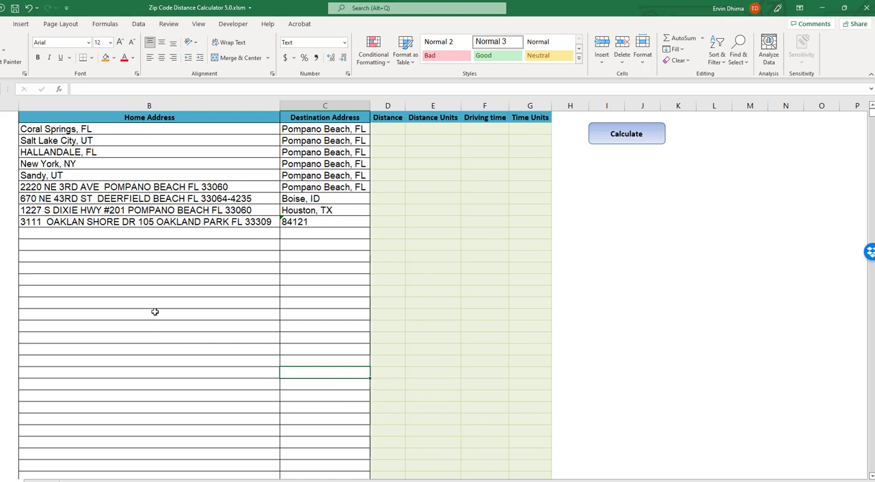
pyautogui.moveTo(201, 441)
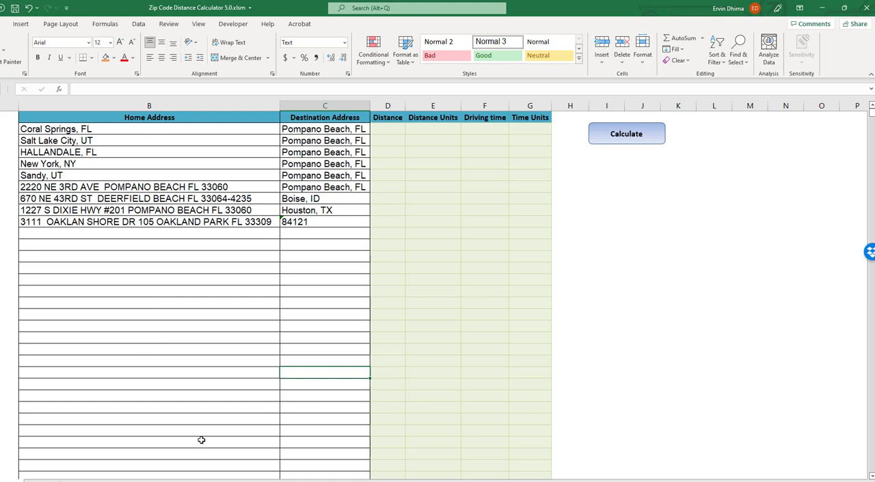
pyautogui.click(149, 210)
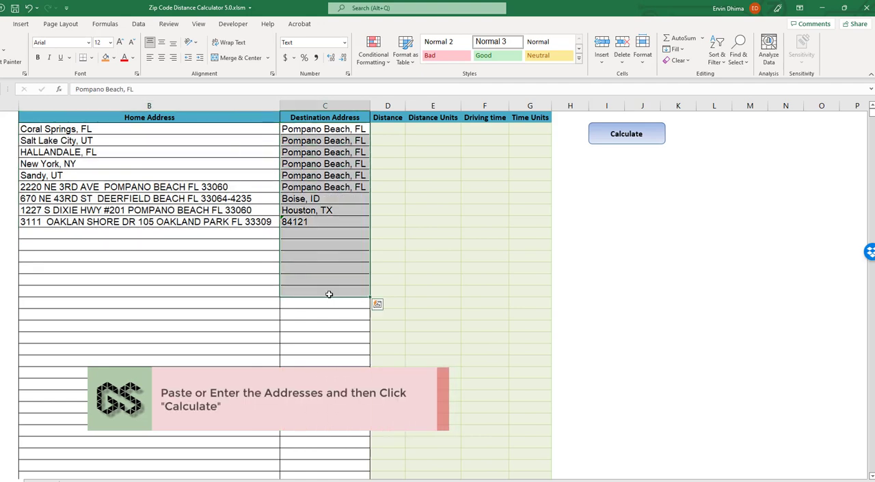
pyautogui.click(57, 128)
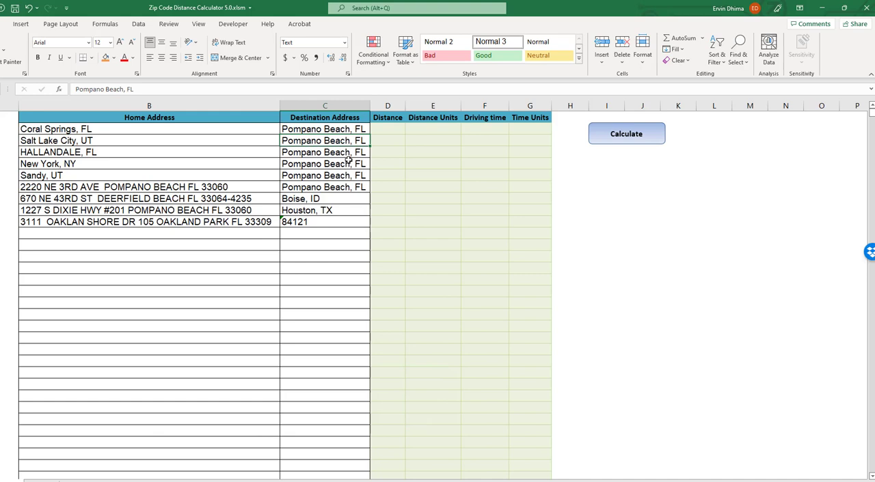
pyautogui.moveTo(327, 172)
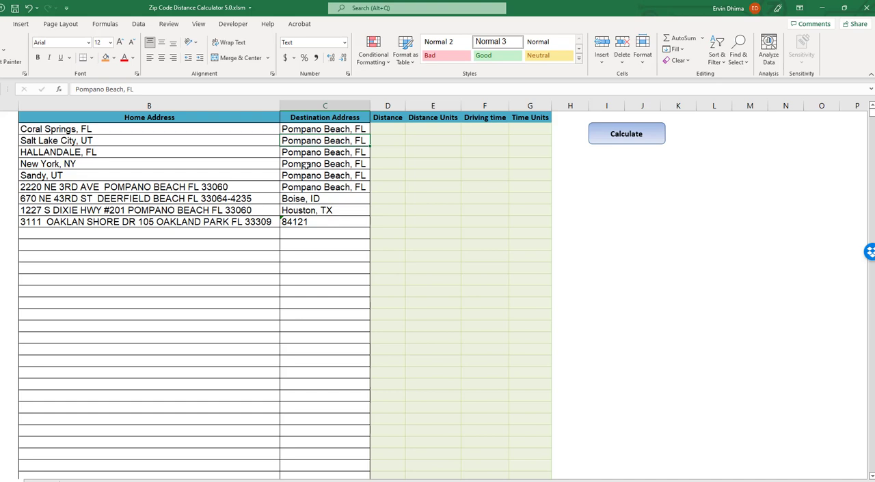
pyautogui.moveTo(295, 155)
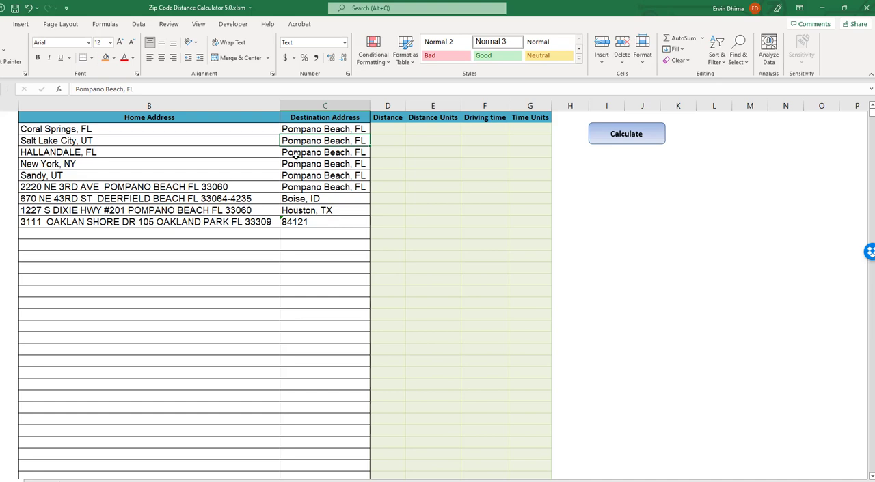
pyautogui.moveTo(259, 357)
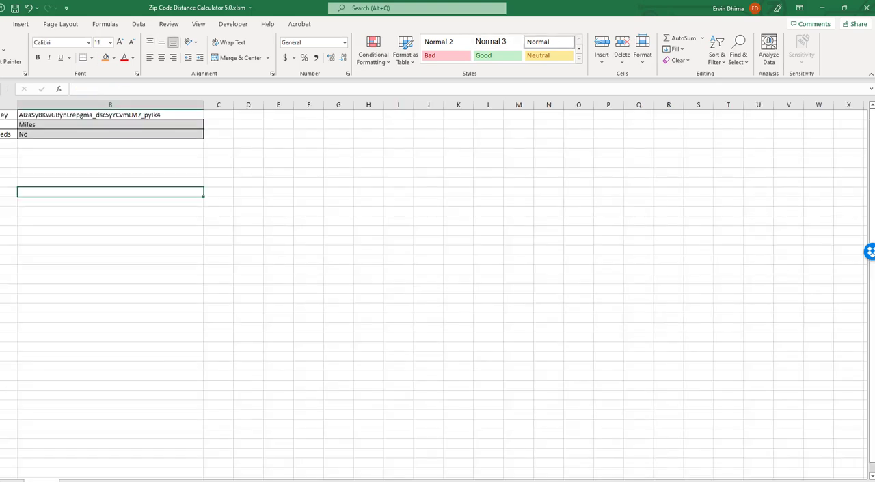
pyautogui.moveTo(237, 97)
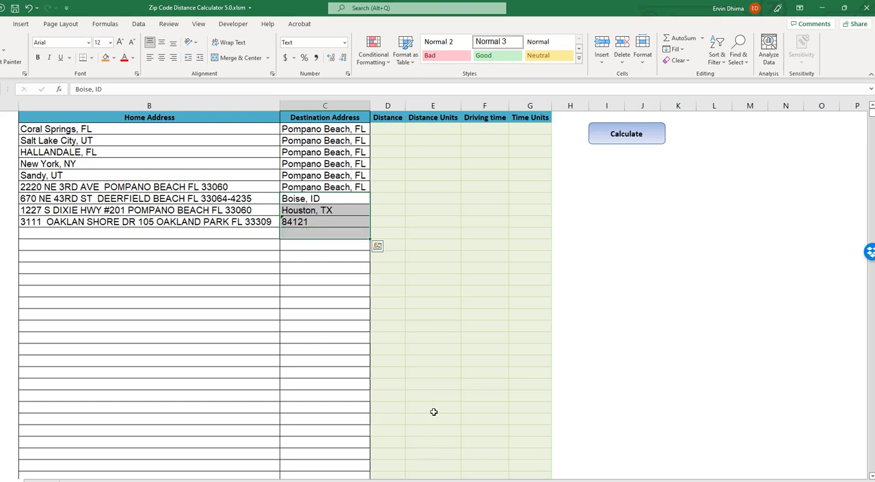
pyautogui.moveTo(435, 374)
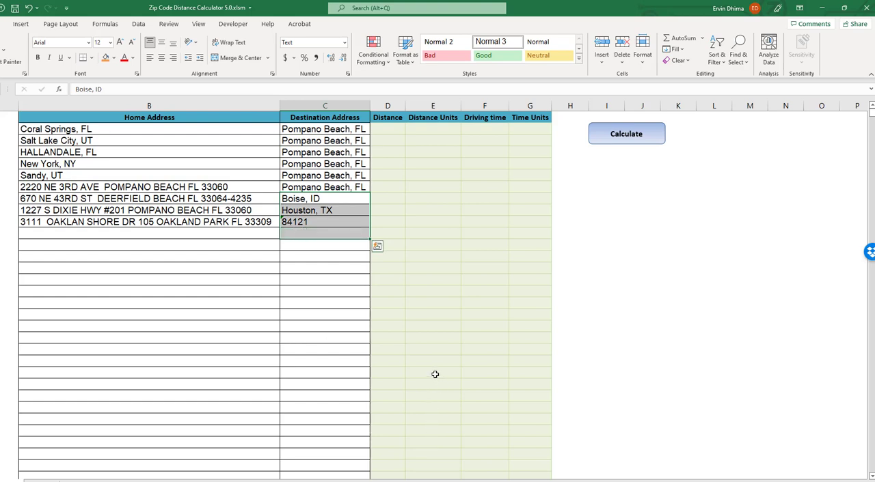
pyautogui.moveTo(419, 365)
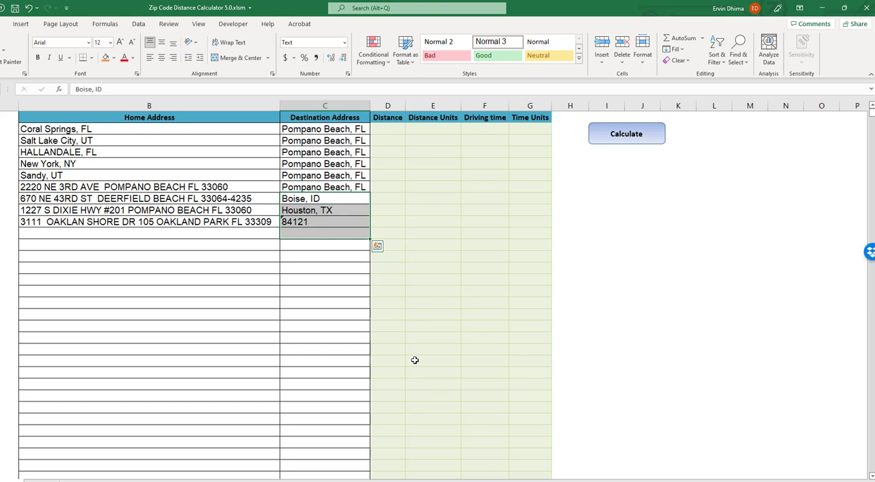
# Step: Enter Paris, France as home and Warsaw, Poland as destination in row 12
pyautogui.click(102, 233)
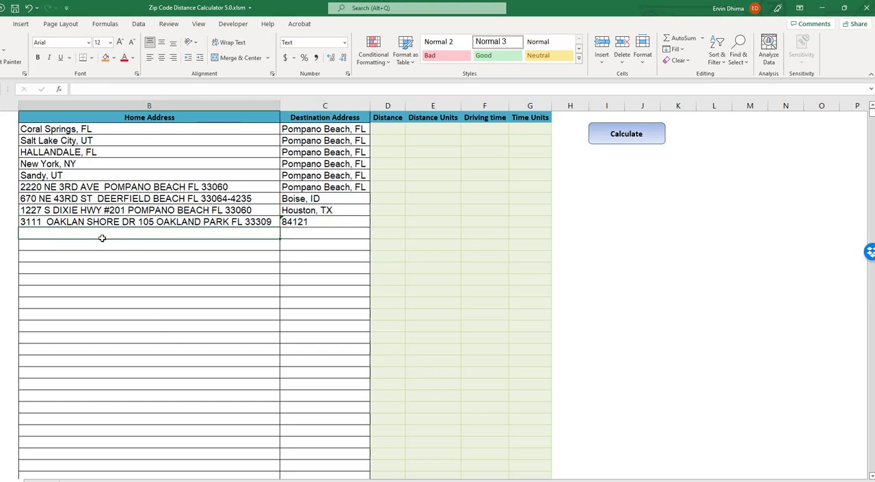
pyautogui.write('Paris, France')
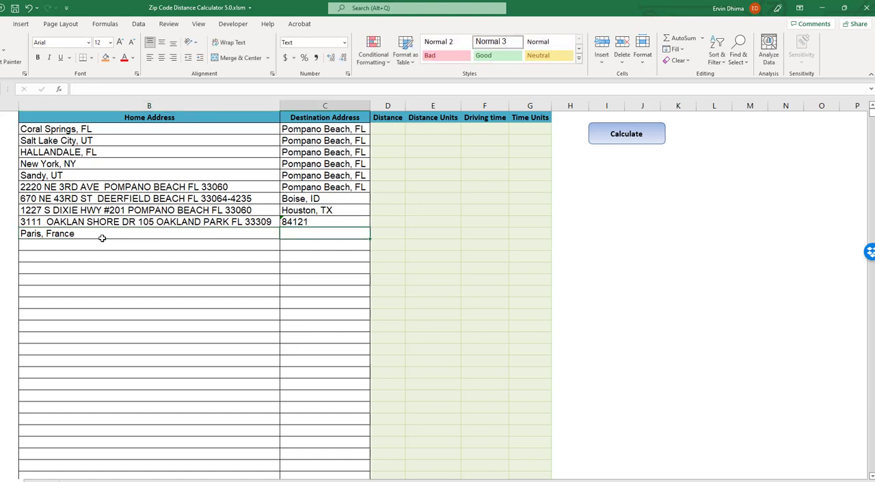
pyautogui.write('Wa')
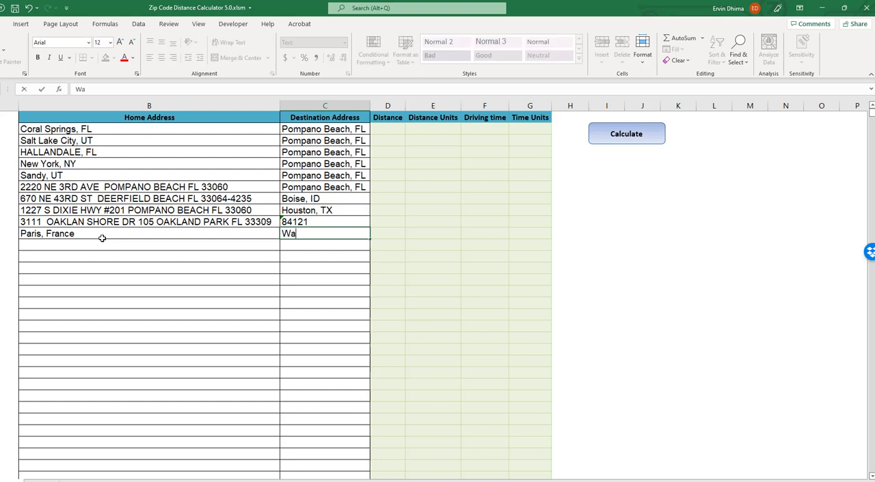
pyautogui.write('rswas')
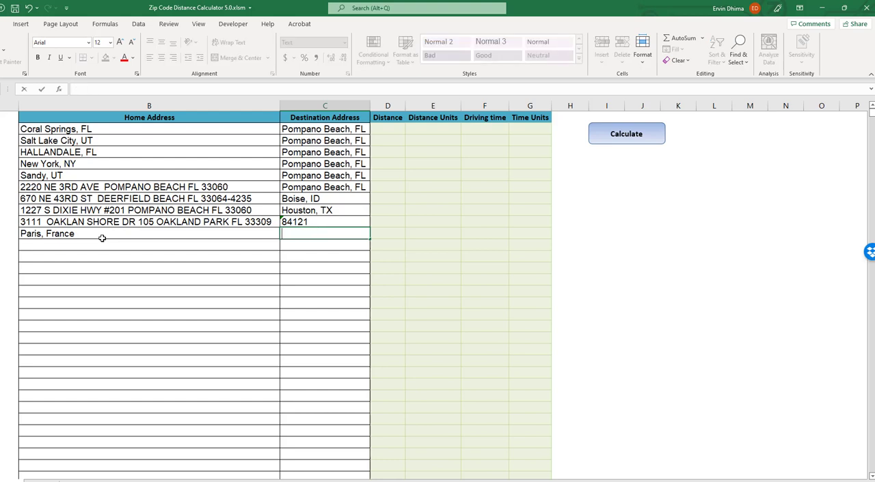
pyautogui.write('Warsaw')
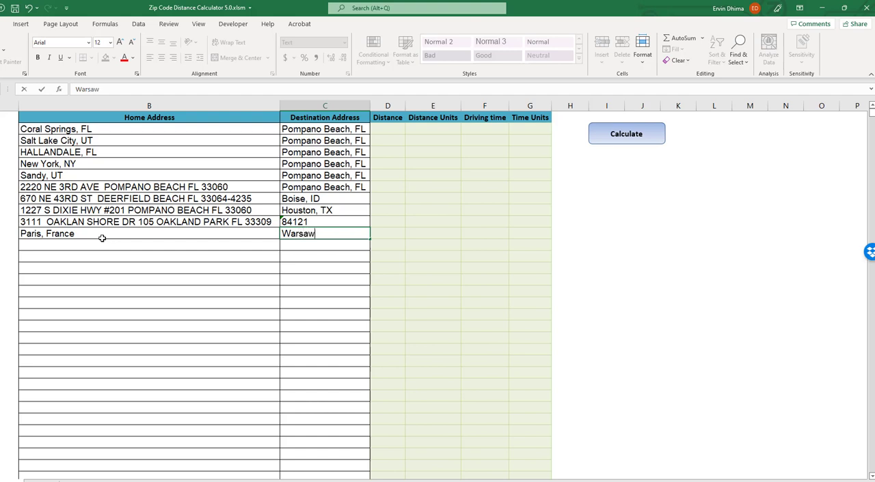
pyautogui.write(', Poland')
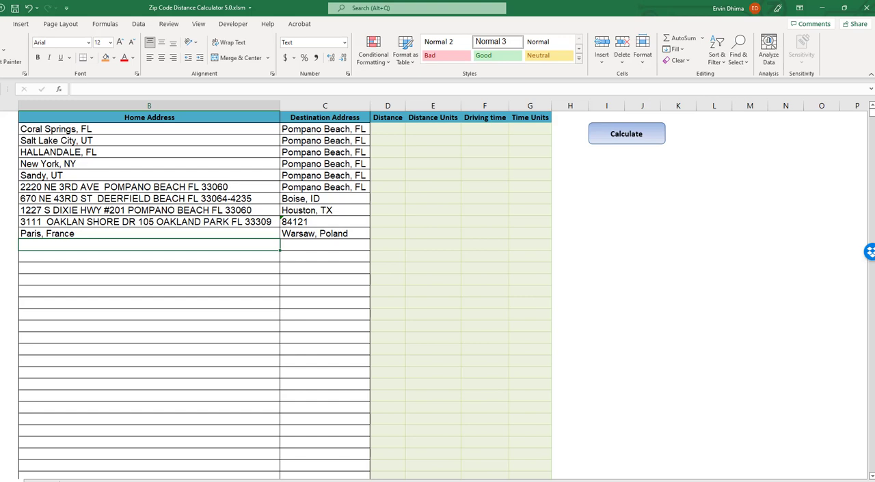
pyautogui.moveTo(130, 454)
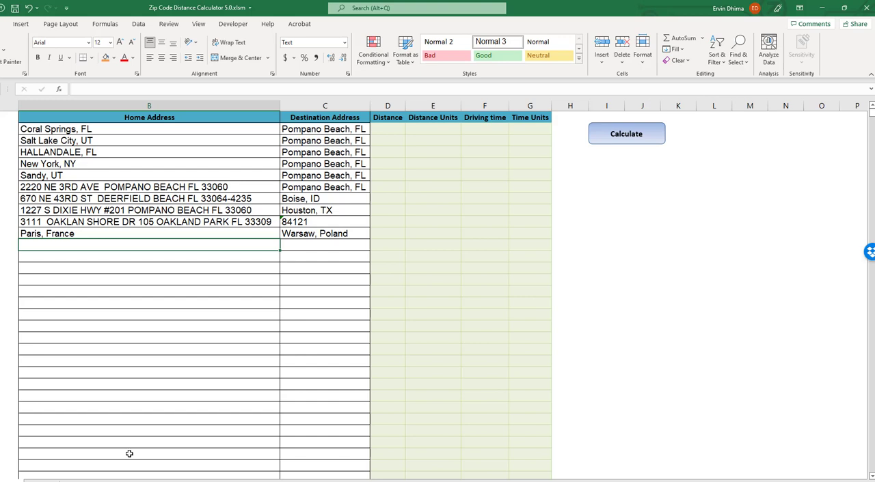
pyautogui.moveTo(216, 389)
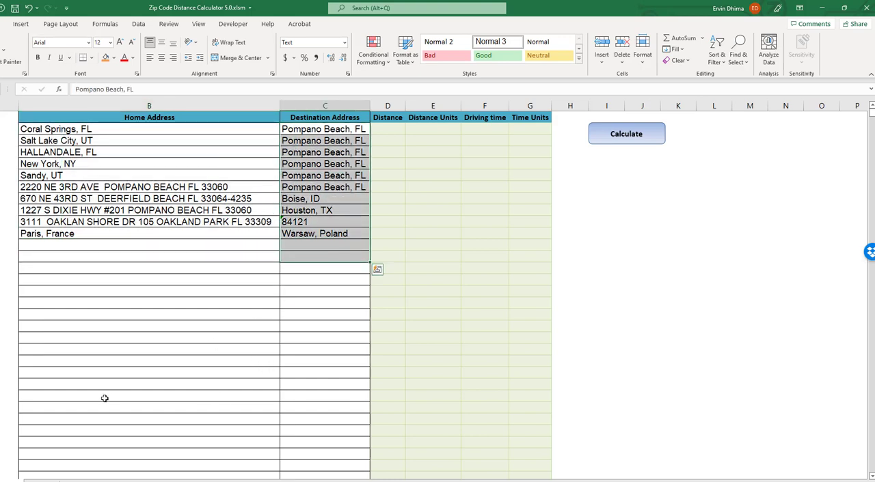
pyautogui.moveTo(74, 380)
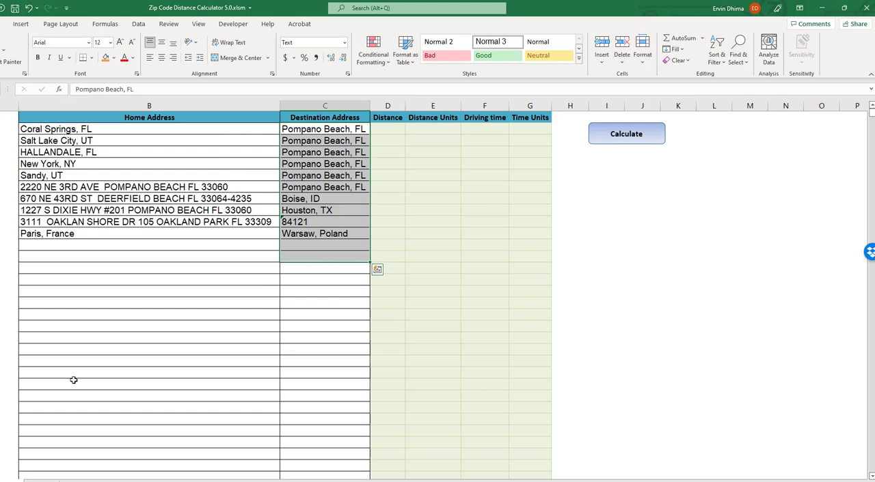
pyautogui.moveTo(16, 348)
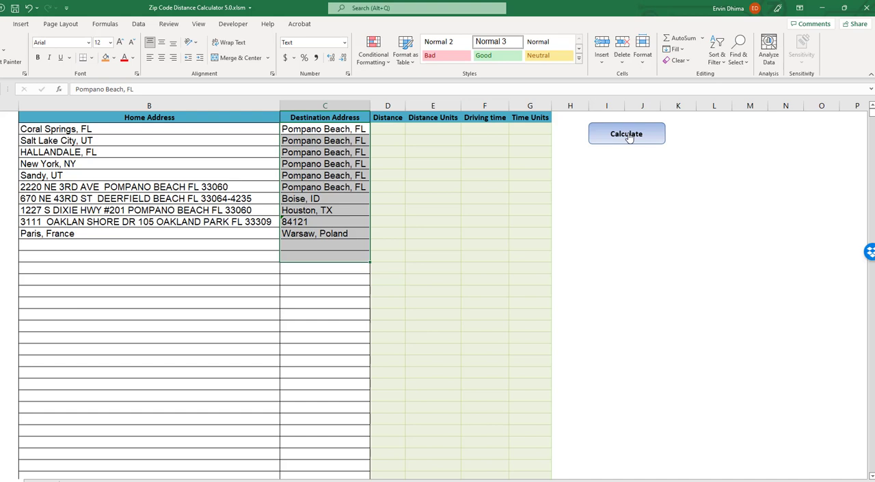
# Step: Run Calculate to fill the distance, units, driving time and time unit columns
pyautogui.click(626, 133)
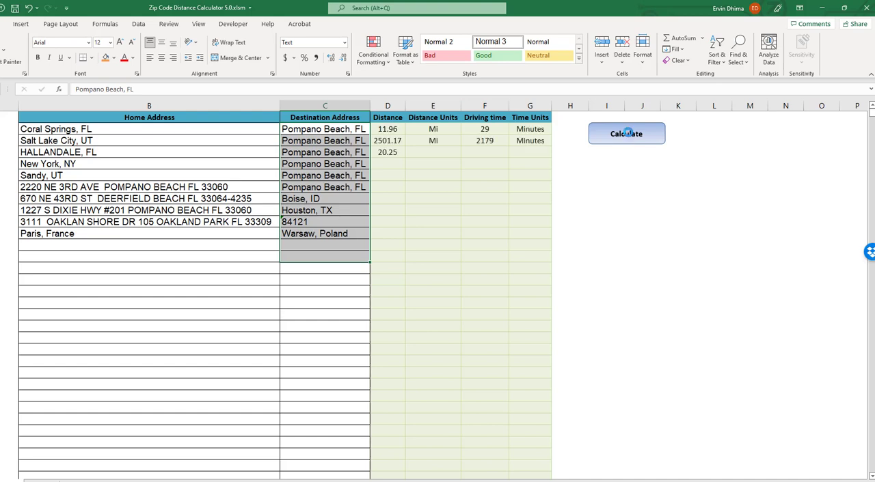
pyautogui.click(626, 133)
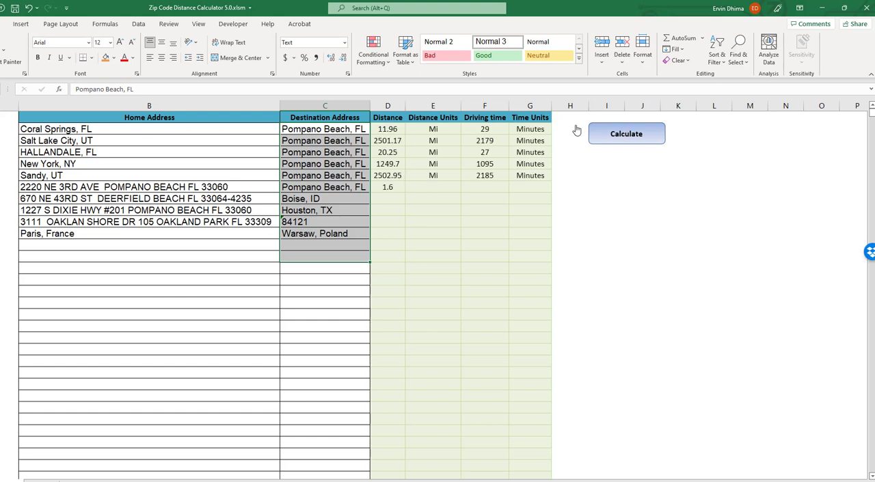
pyautogui.click(626, 133)
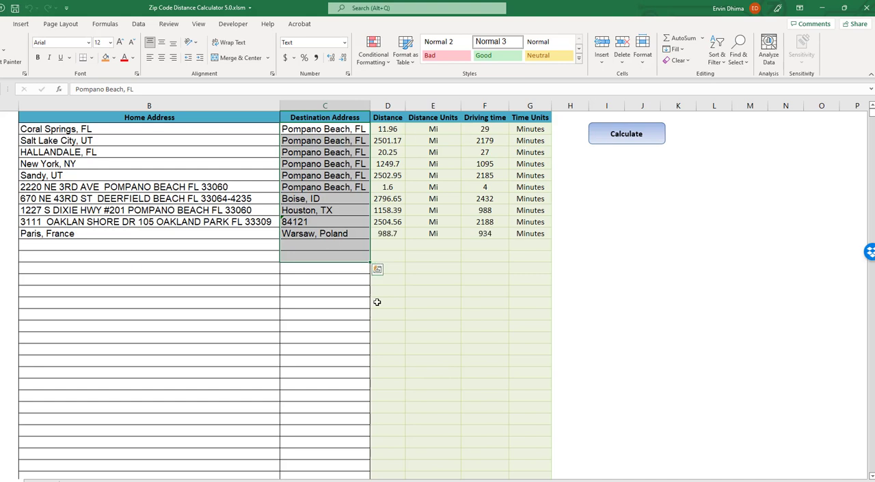
pyautogui.moveTo(360, 281)
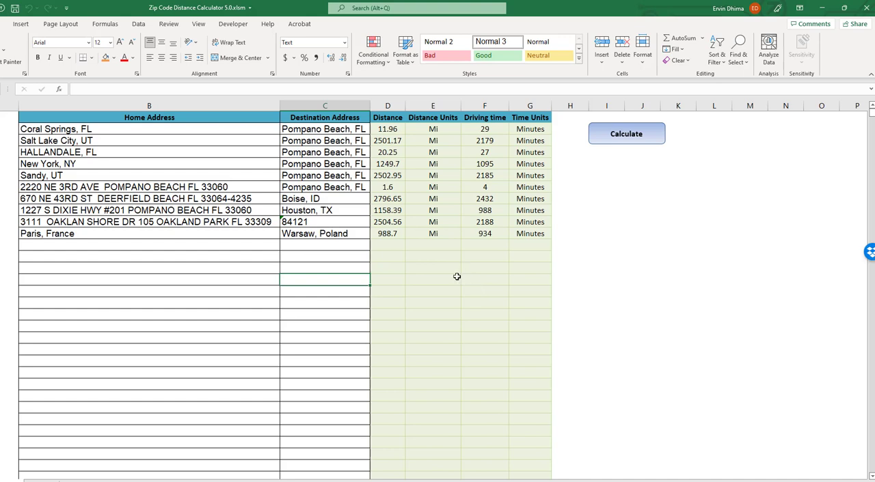
pyautogui.moveTo(445, 257)
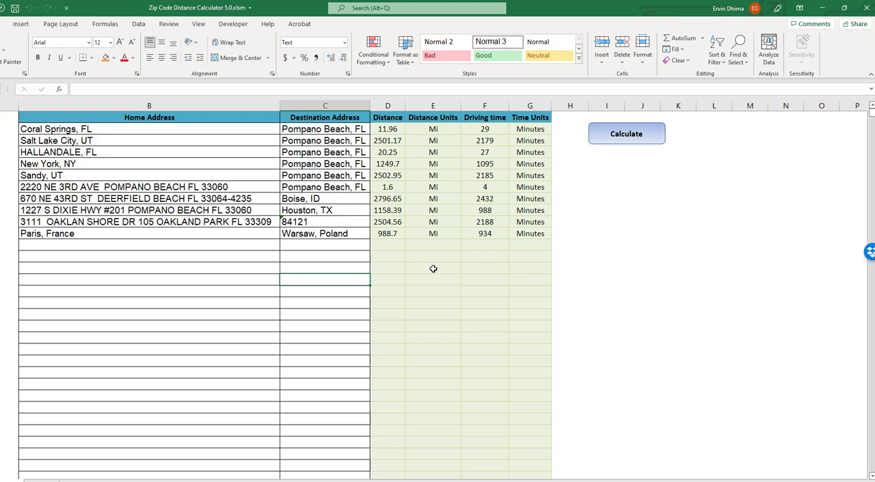
pyautogui.click(433, 269)
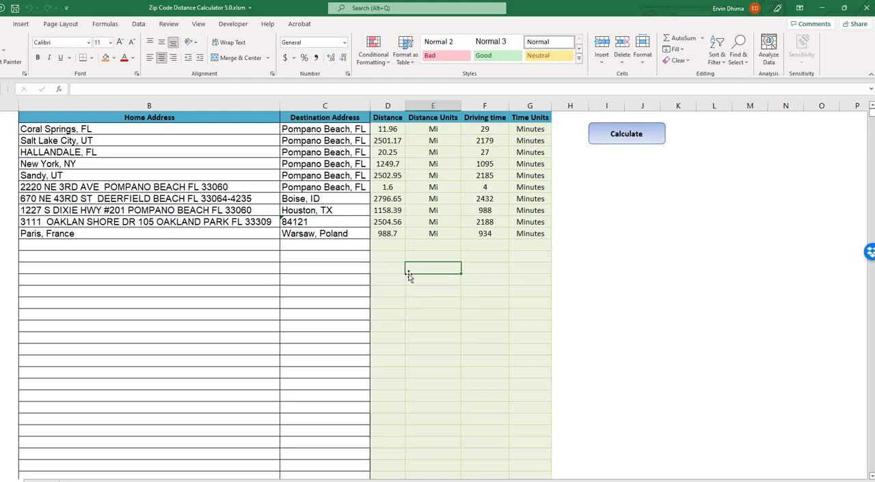